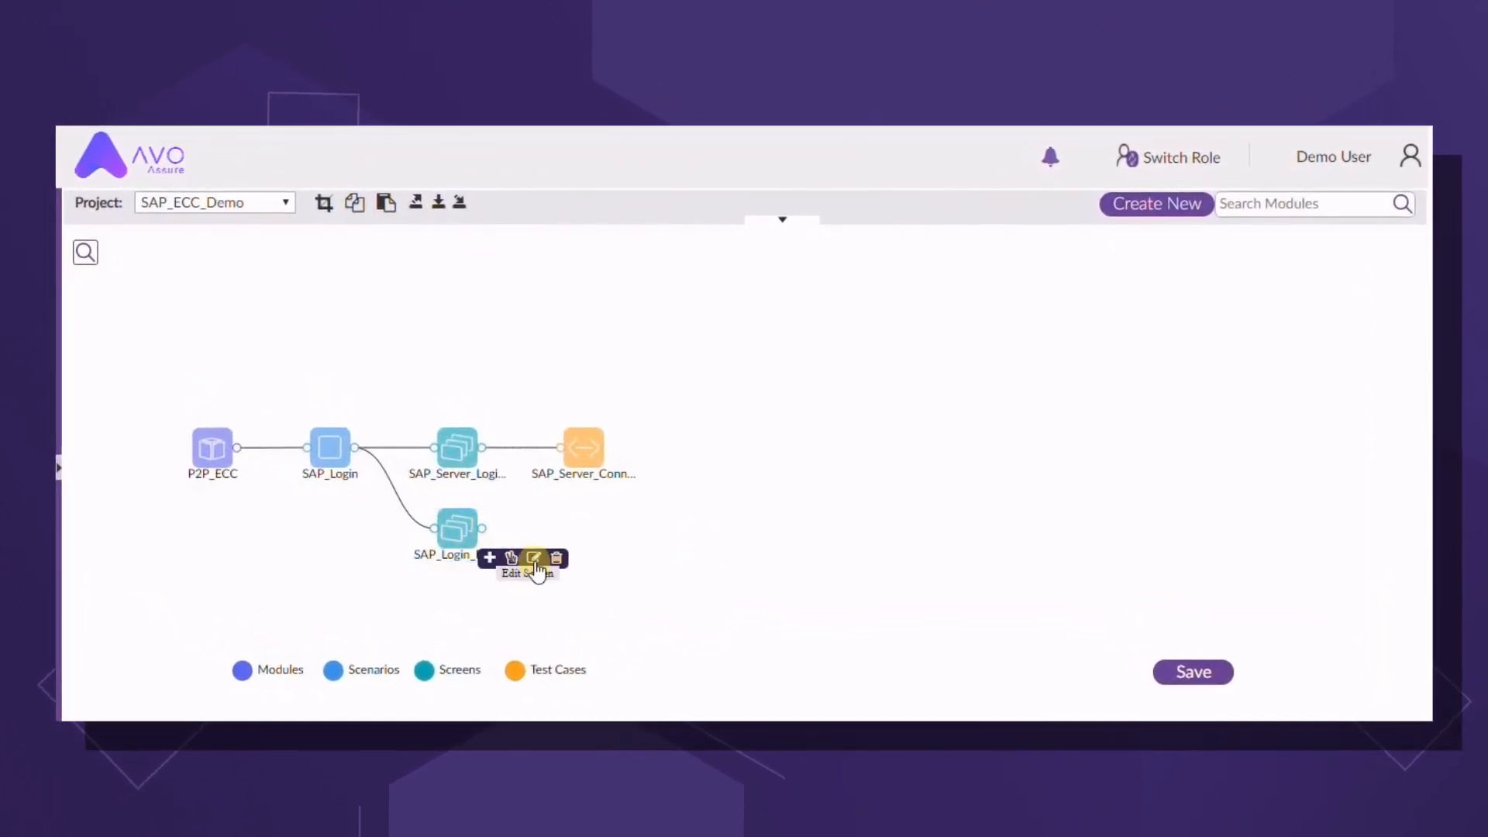
Scroll the P2P_ECC Executions report to show E2's SAP_Login, ME22N_Change_PO and SAP_Logout as passed
left_click(535, 558)
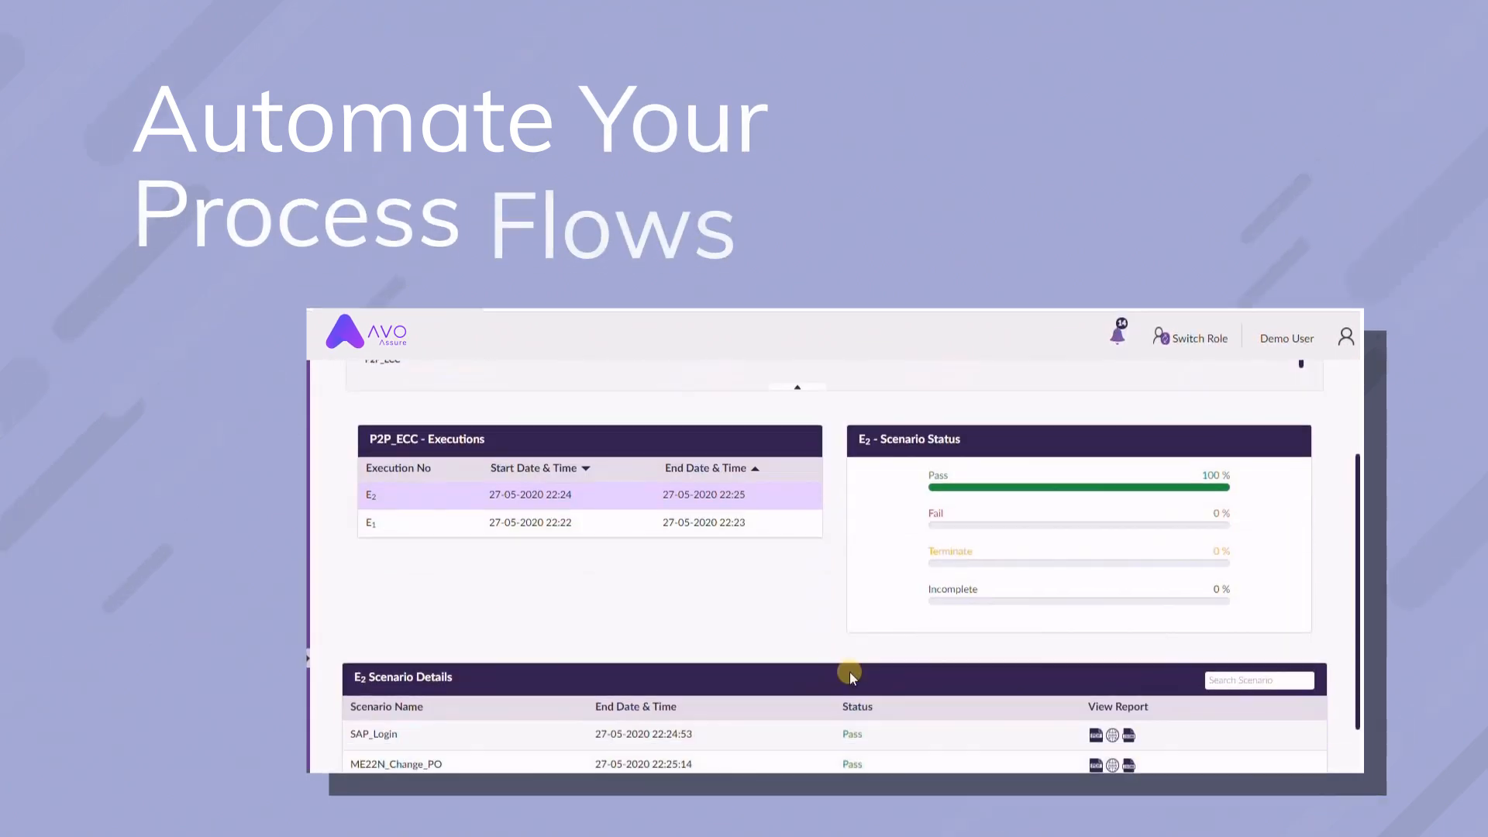
scroll("up", 3)
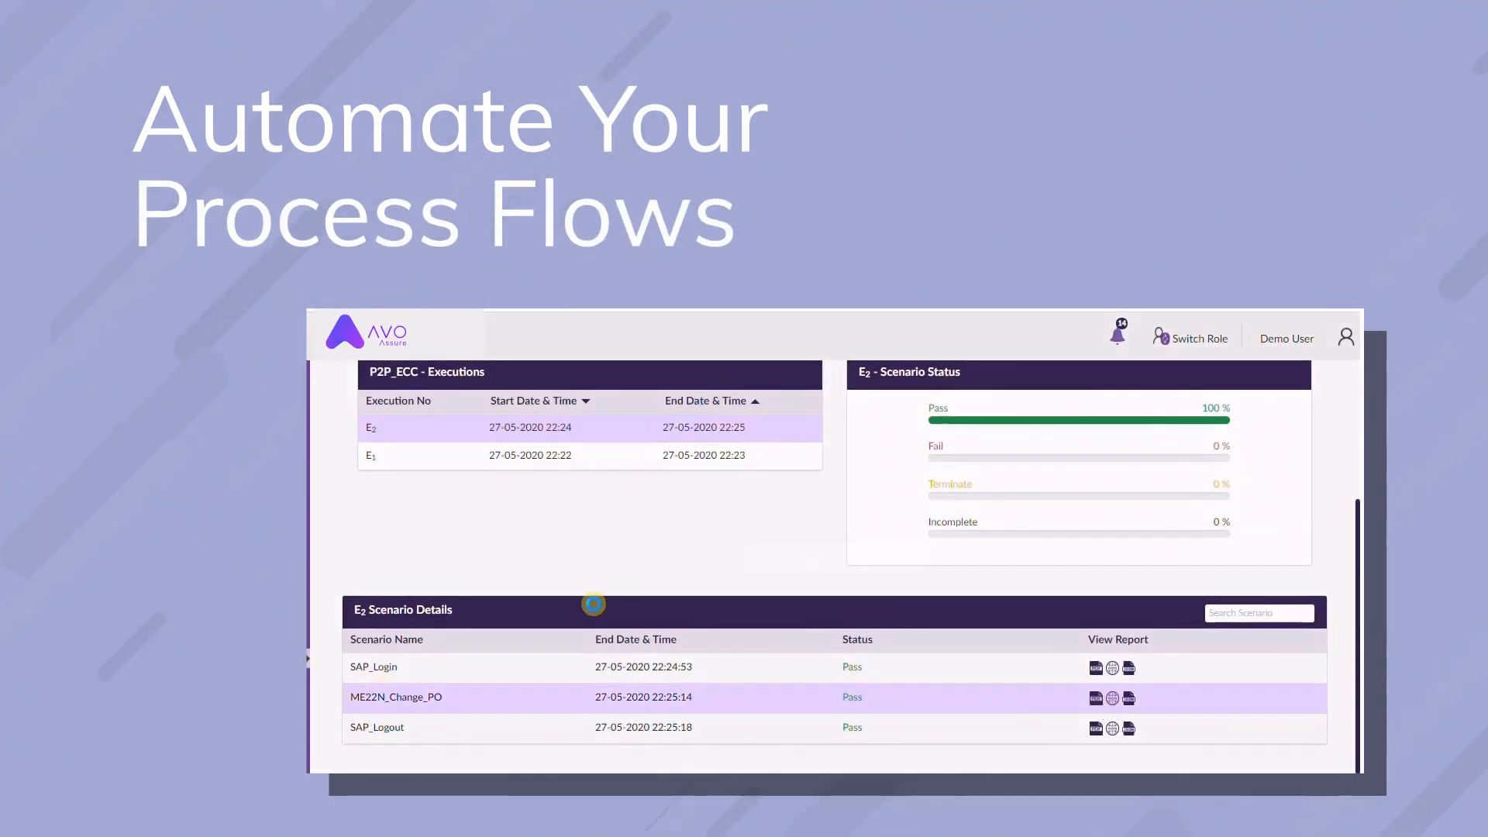
left_click(1093, 698)
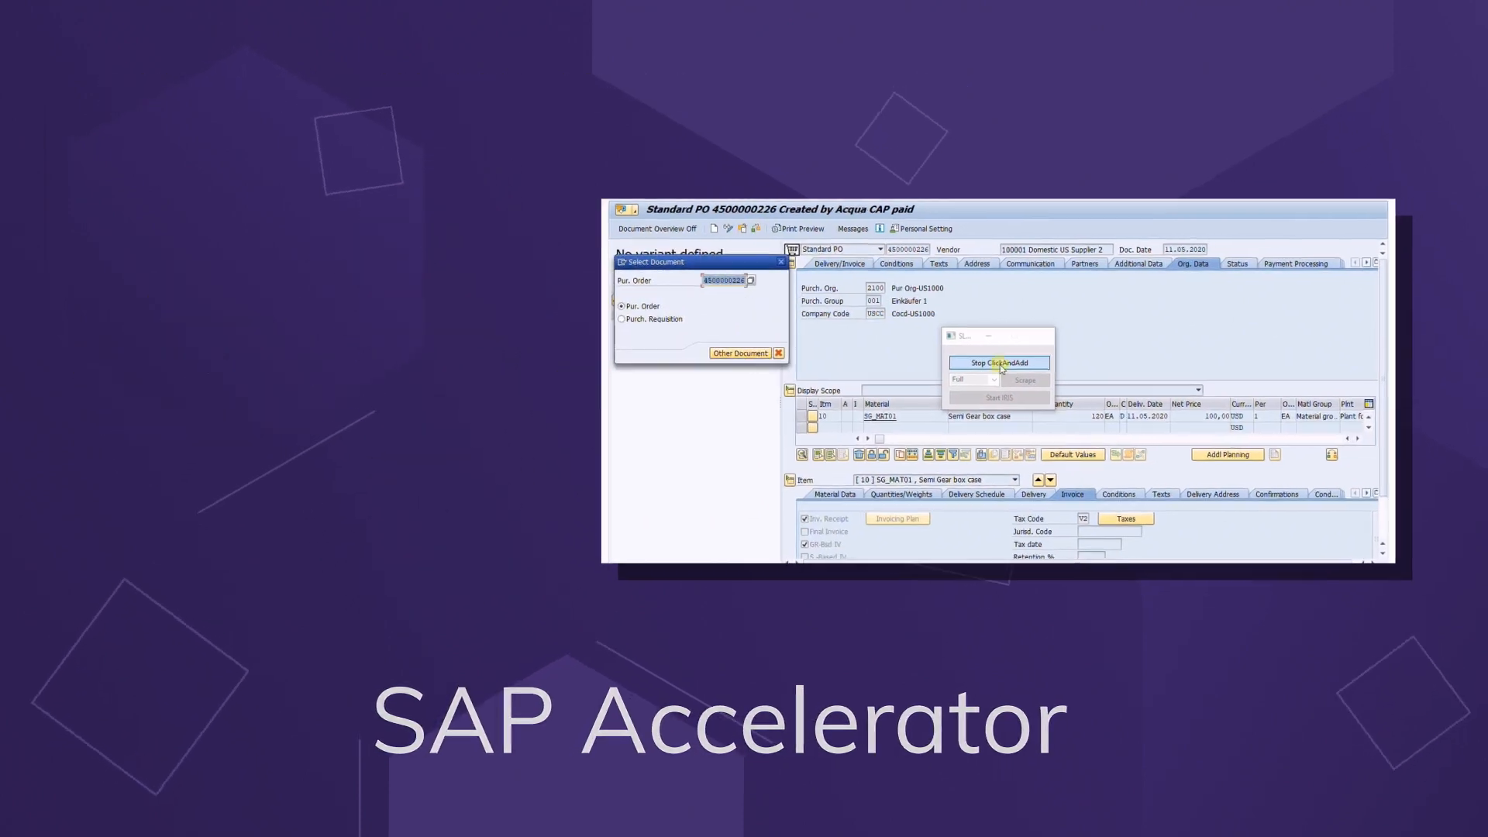
Stop ClickAndAdd capture so MEPO_SELECT-EBELN_txtbox and btn[0]_btn land in the Change_PO scrape list
left_click(997, 362)
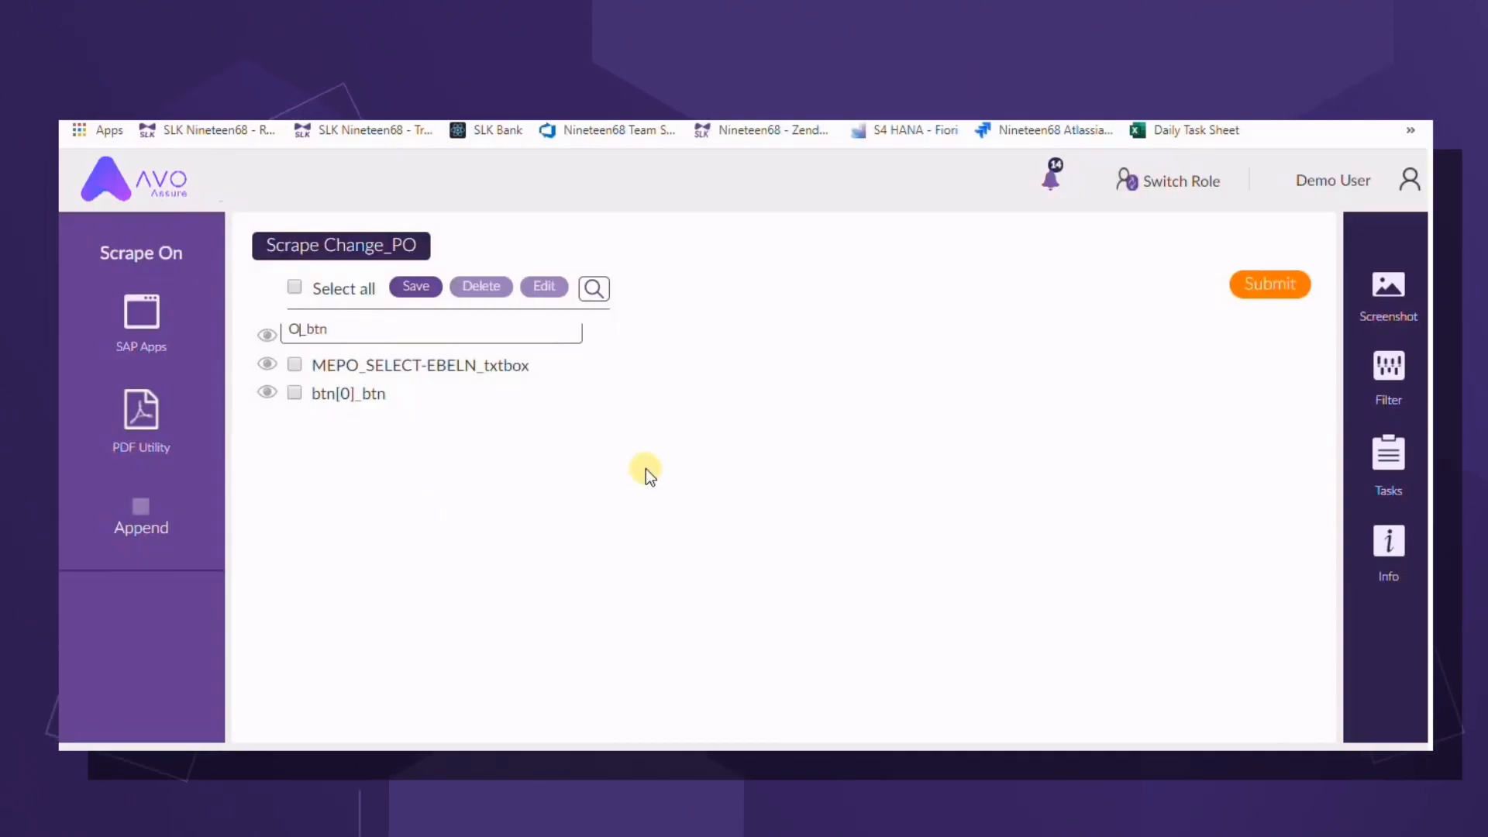